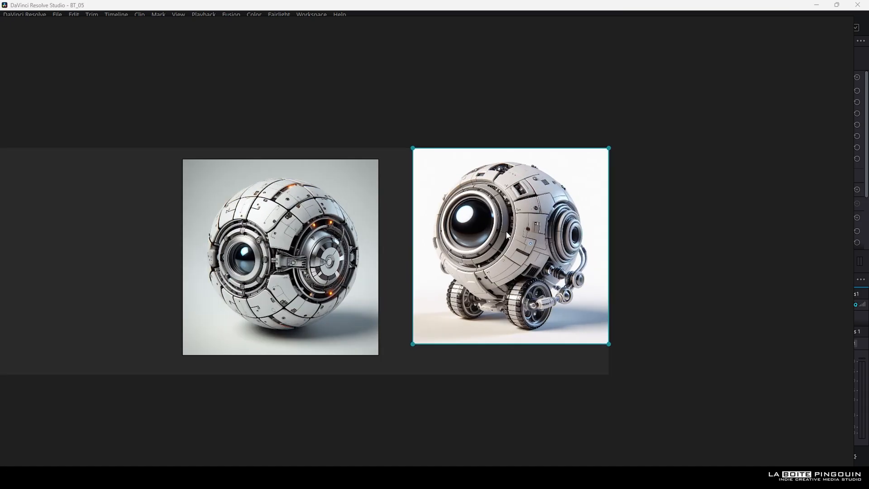
mouse_move(507, 235)
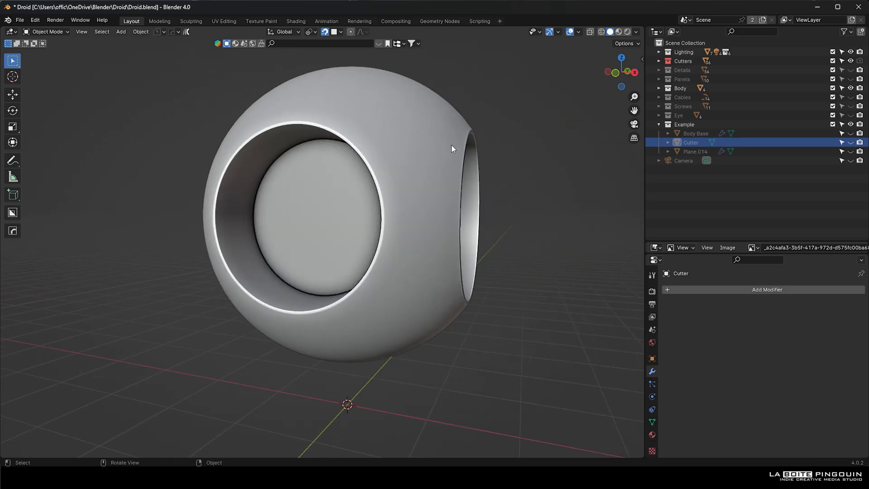
Show the finished droid collections beside the plain sphere and select a body part to inspect its modifiers.
key(Tab)
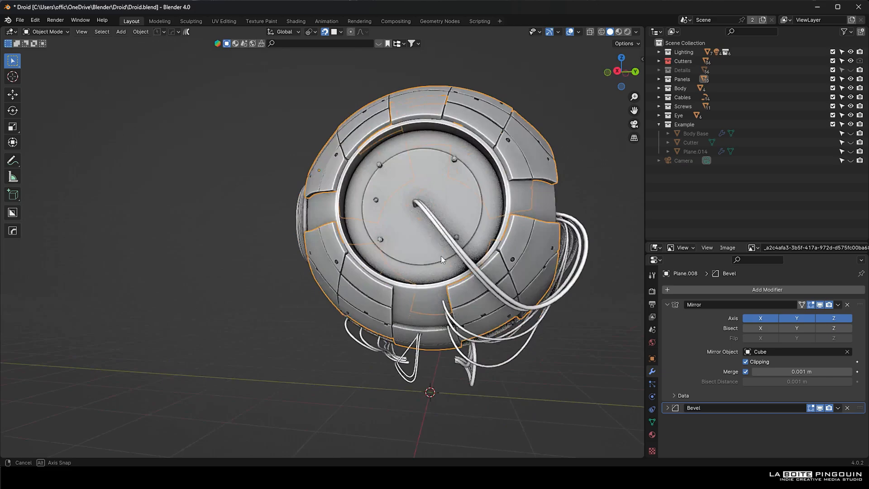
click(850, 69)
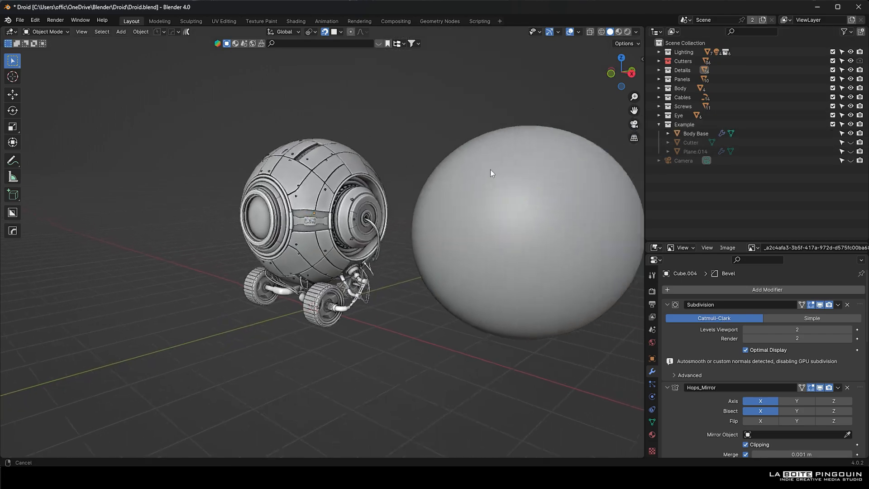
Edit the Plane.014 panel mesh with Snap To Face enabled while reshaping its outline.
key(Tab)
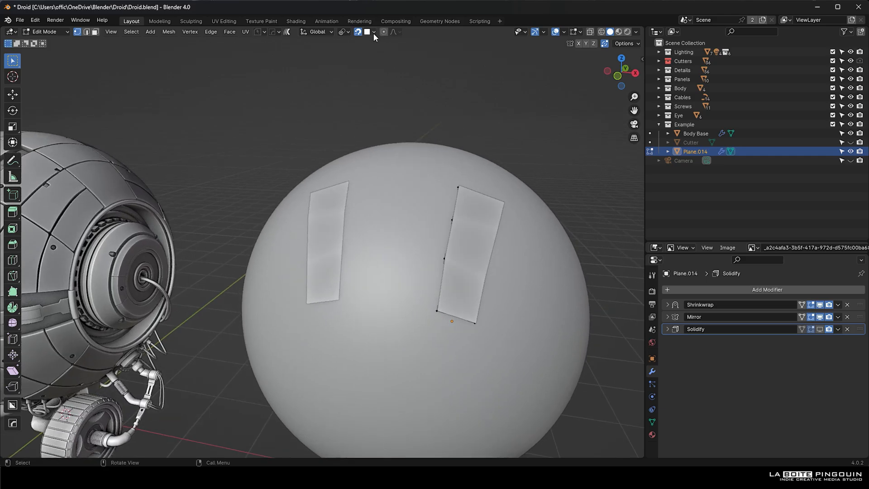
click(374, 32)
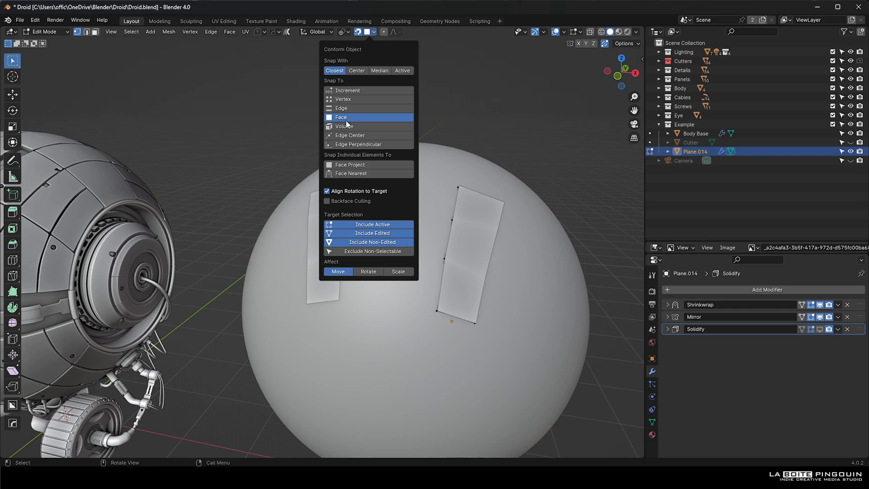
mouse_move(362, 191)
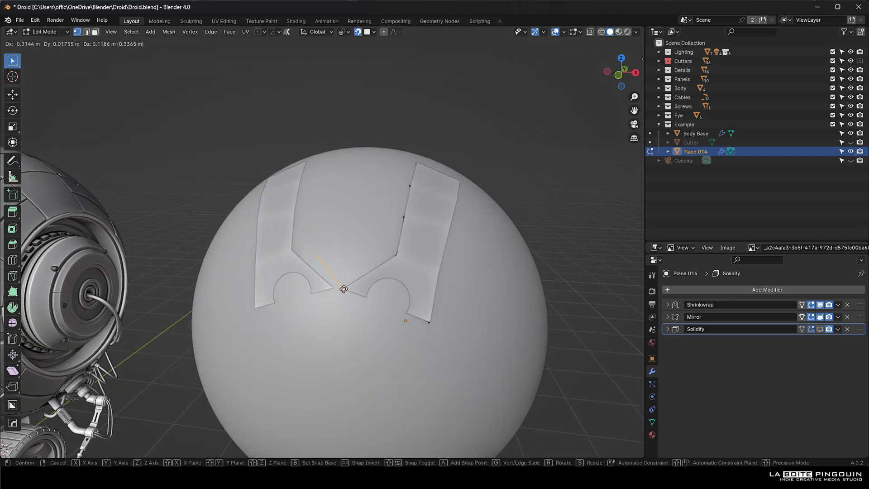
Taper the panel plates by moving vertices, add a loop cut, and leave only Shrinkwrap and Mirror.
click(343, 288)
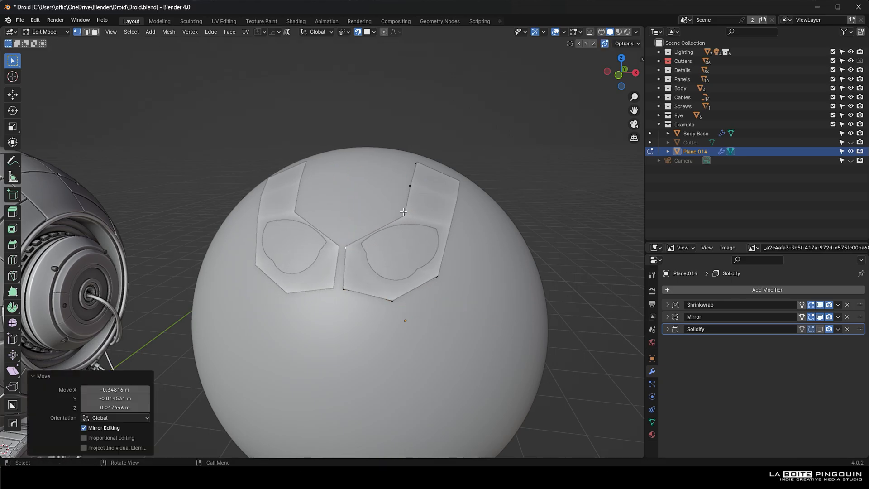
key(g)
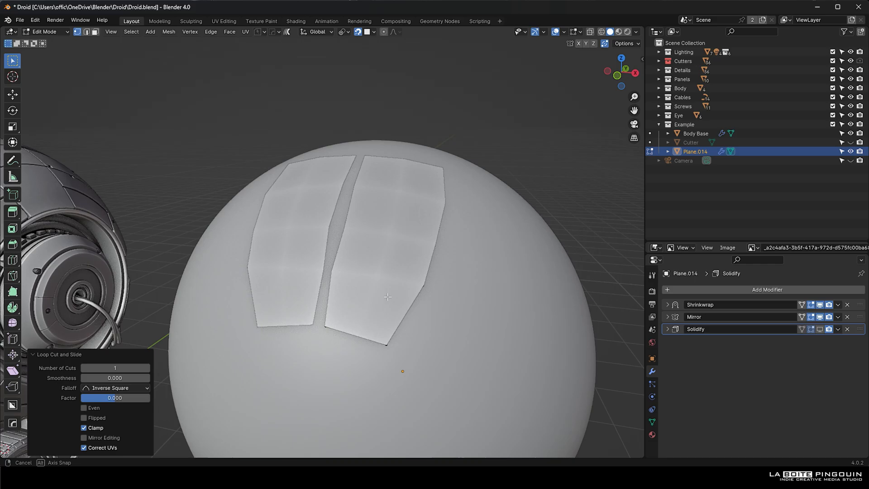
key(Tab)
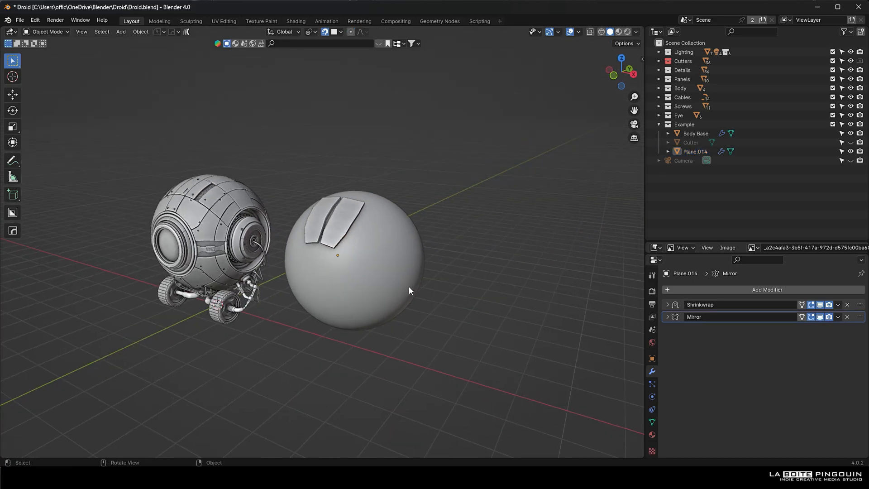
Place the Cutter cylinder on the right panel along its normal and scale it to punch mirrored round holes.
click(850, 142)
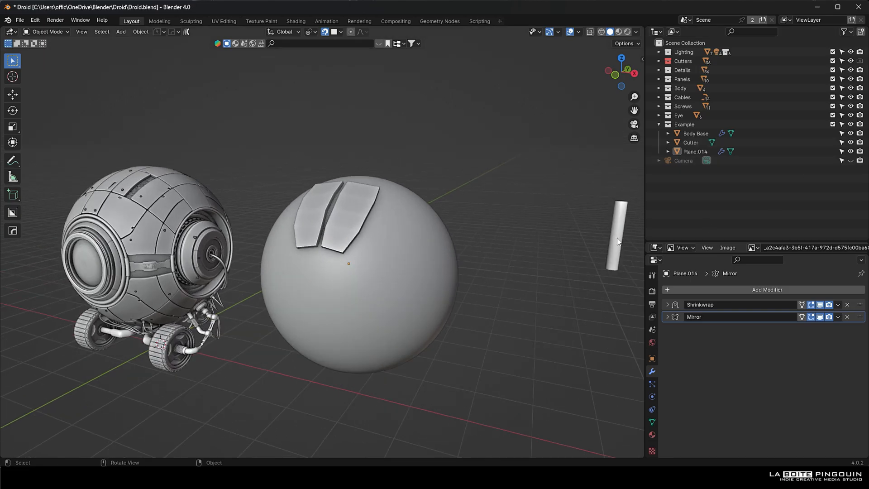
click(690, 142)
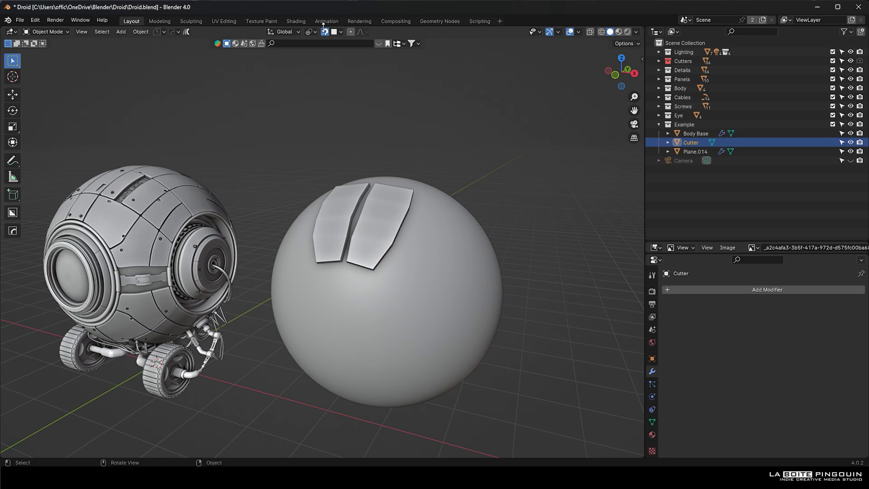
key(g)
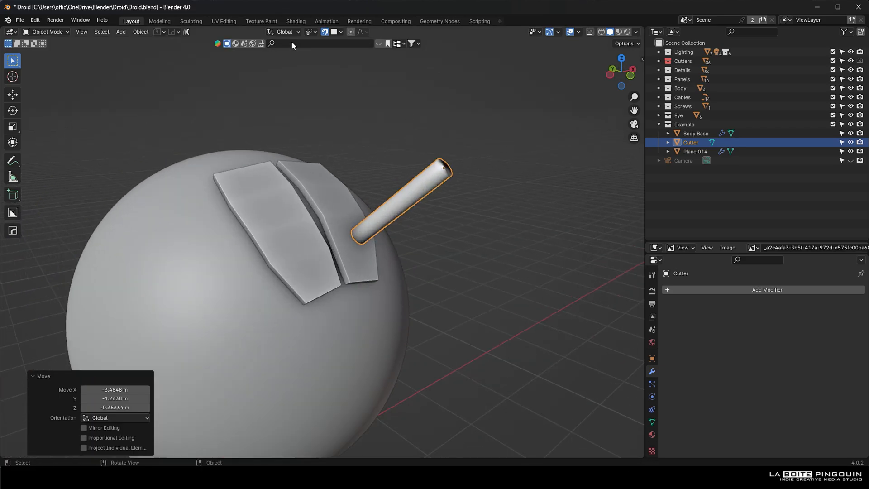
click(284, 32)
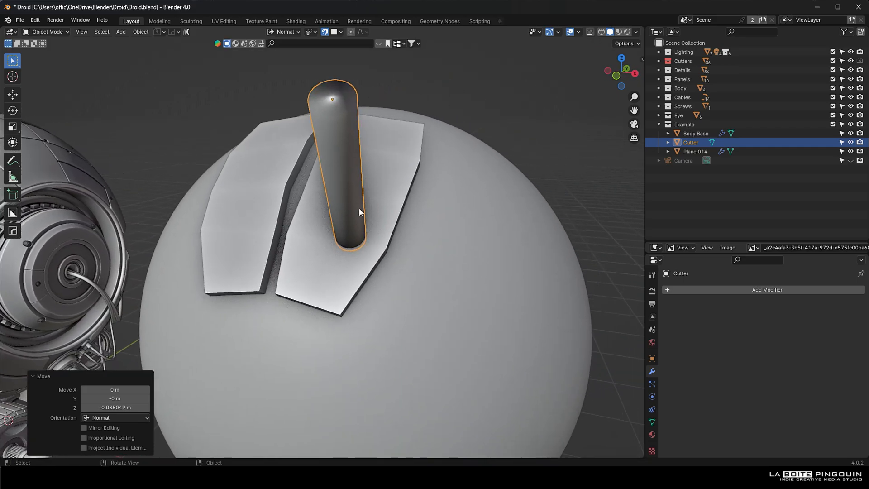
click(695, 151)
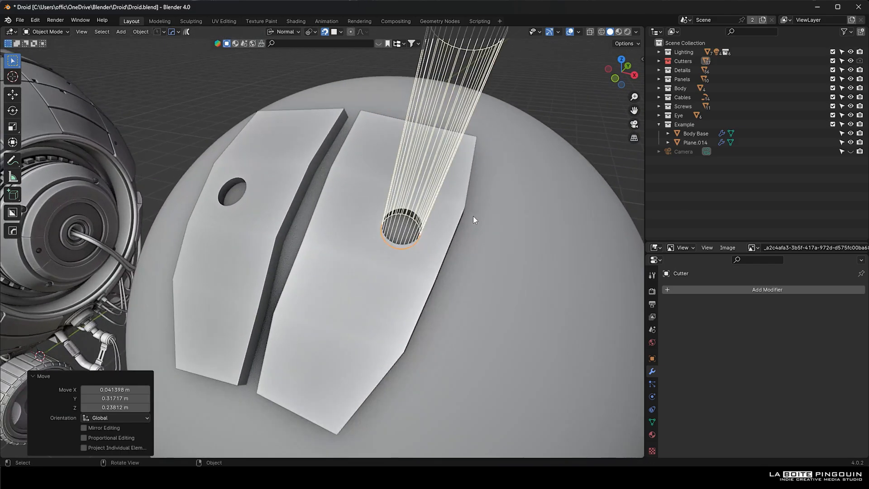
key(s)
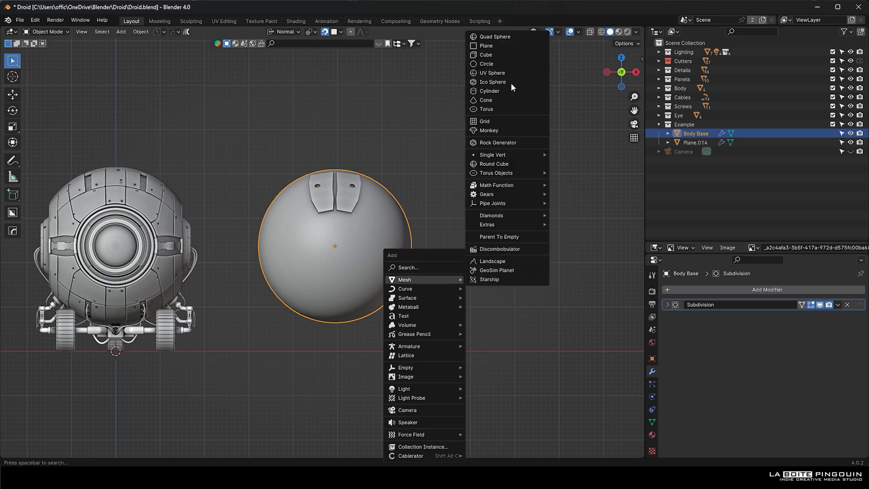
Cut the sphere with a mirrored cube and give Plane.014 Bevel and Weighted Normal modifiers.
click(485, 54)
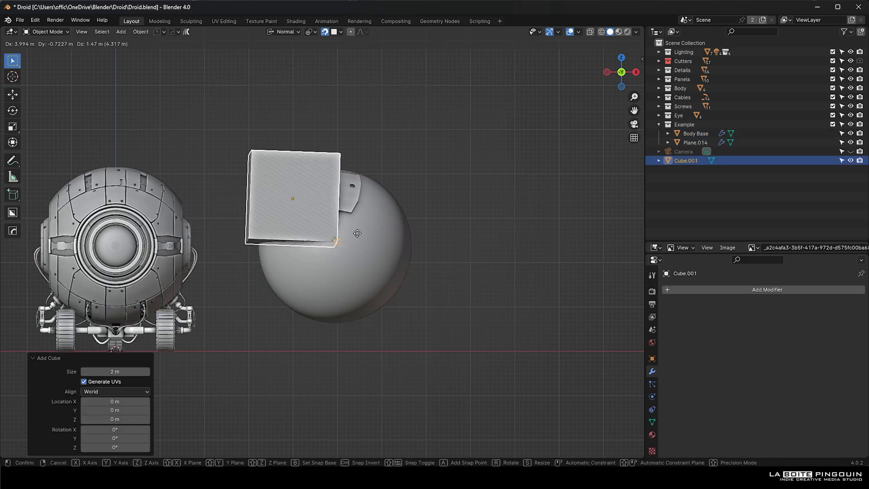
click(340, 31)
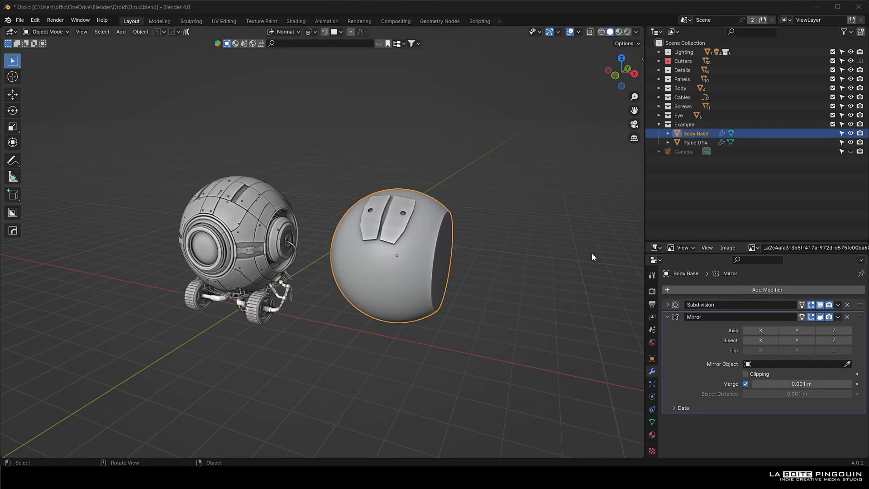
click(847, 317)
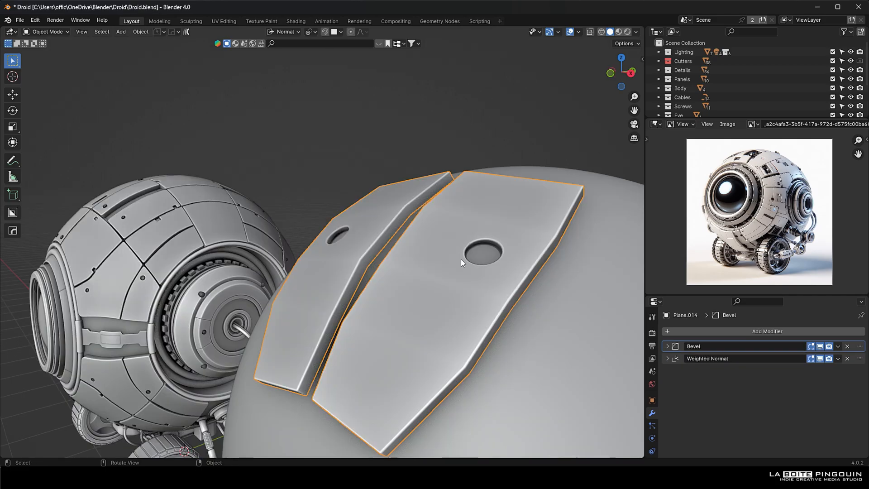
Round a panel corner with a vertex bevel and separate the two pierced panels into their own object.
key(Tab)
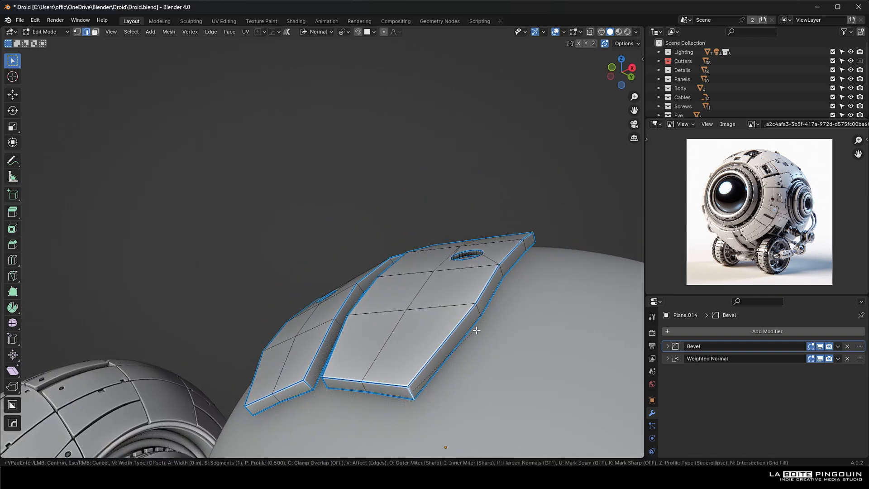
mouse_move(501, 330)
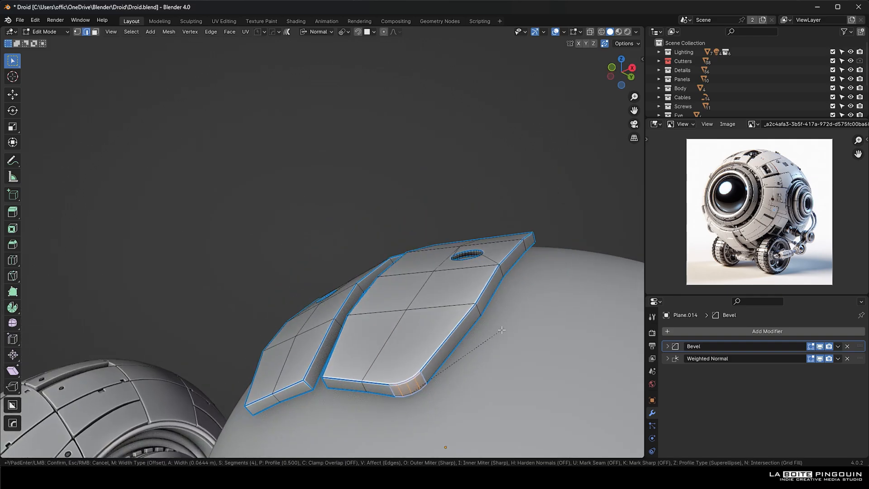
mouse_move(496, 330)
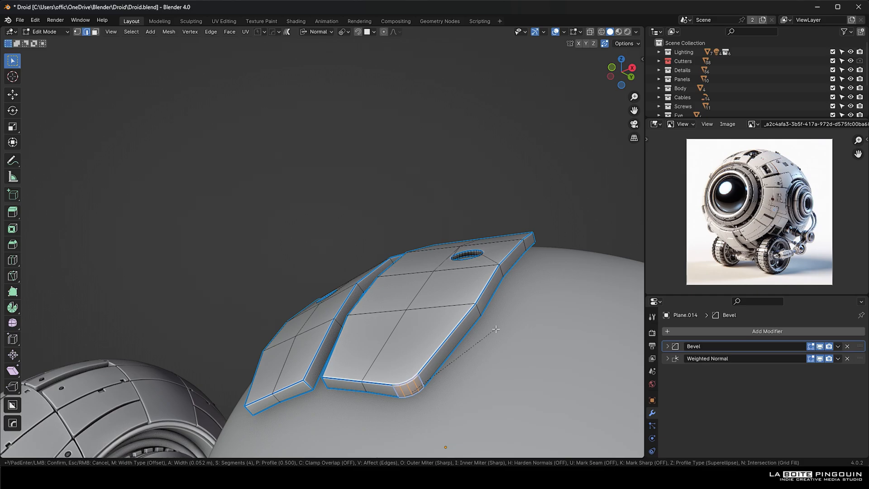
key(Tab)
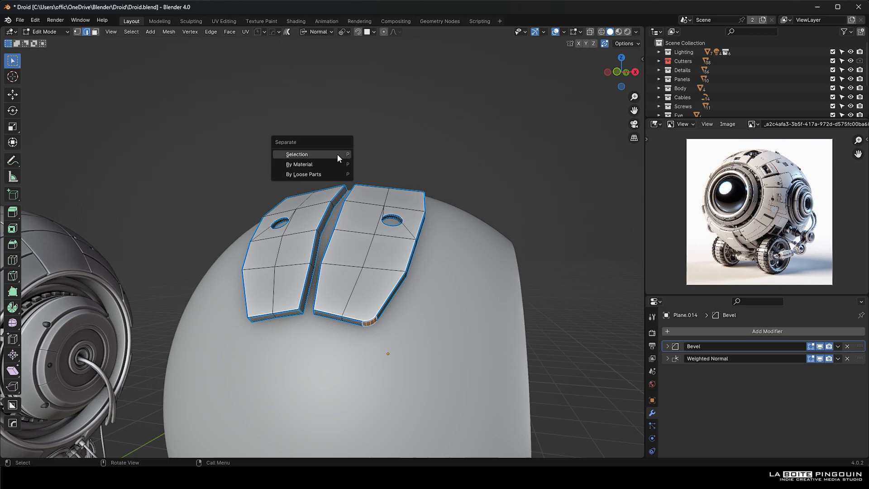
click(297, 154)
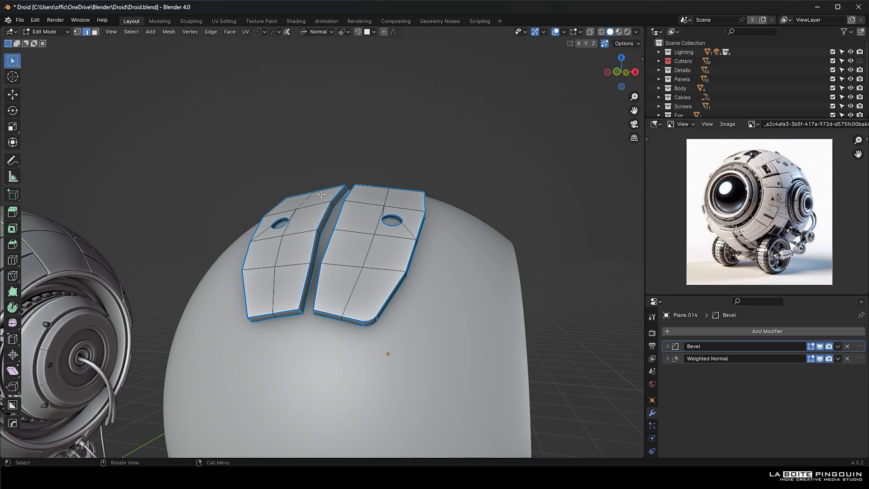
key(Tab)
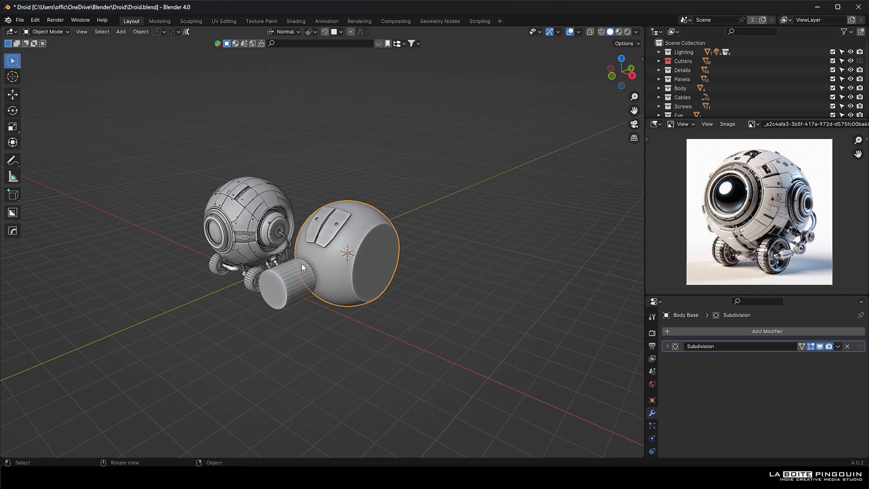
Move the cylinder pipe part's origin to the 3D cursor via Set Origin.
right_click(302, 267)
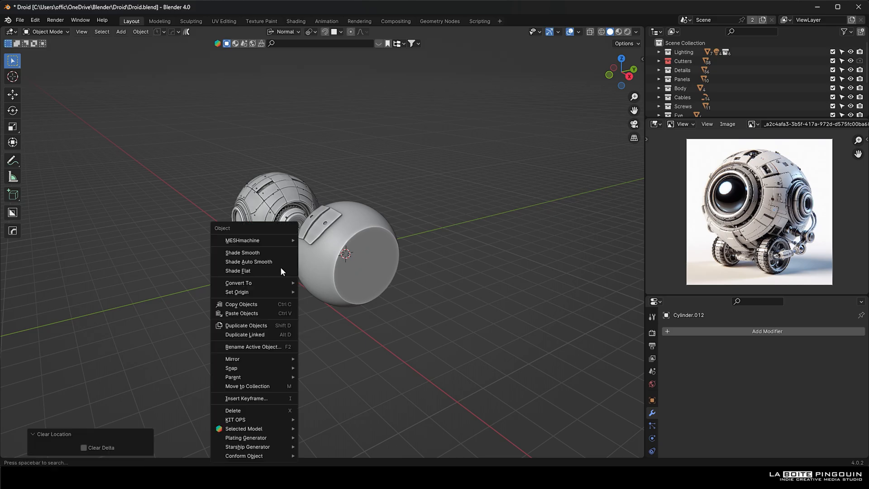
click(237, 292)
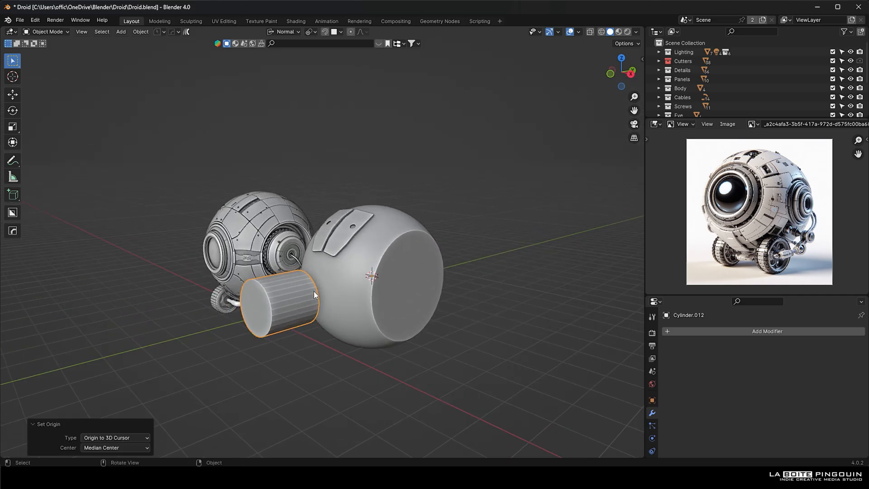
right_click(314, 295)
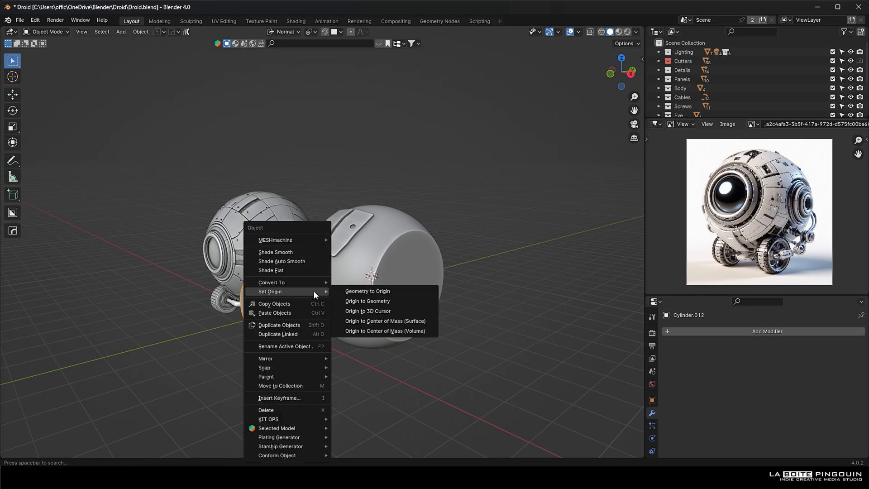
click(367, 300)
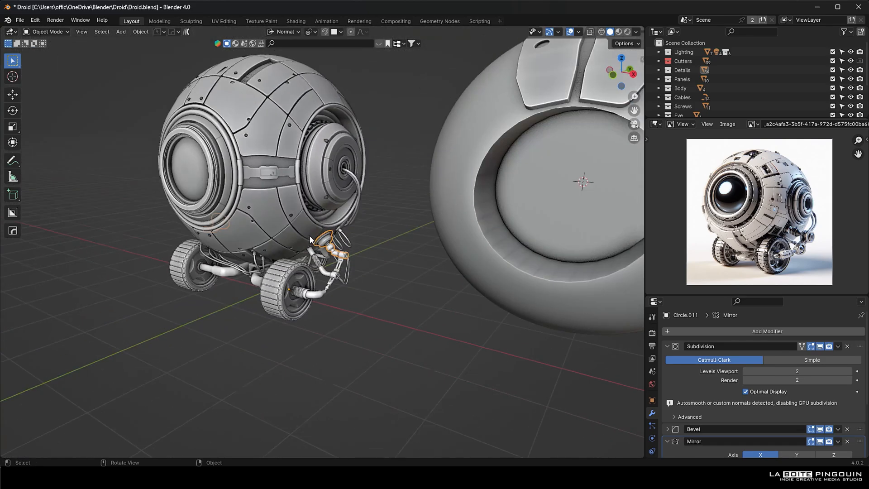
Add a new squat cylinder mesh beside the body and enter mesh editing.
click(121, 32)
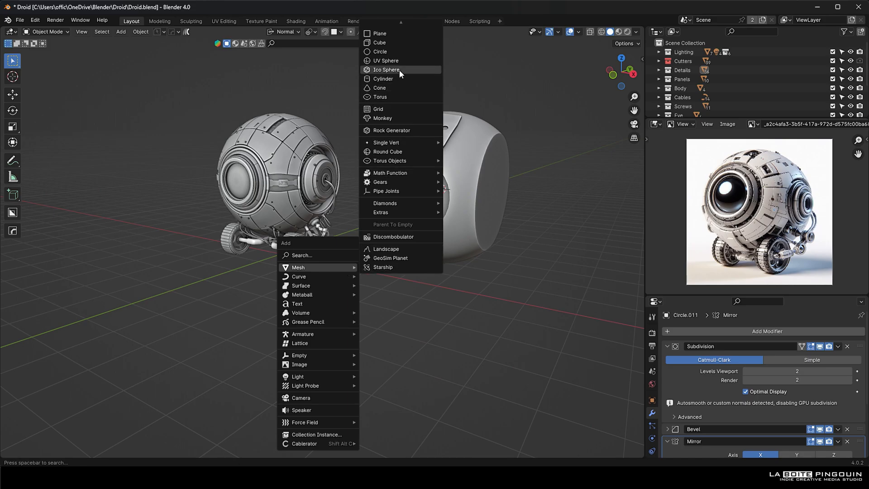
click(383, 78)
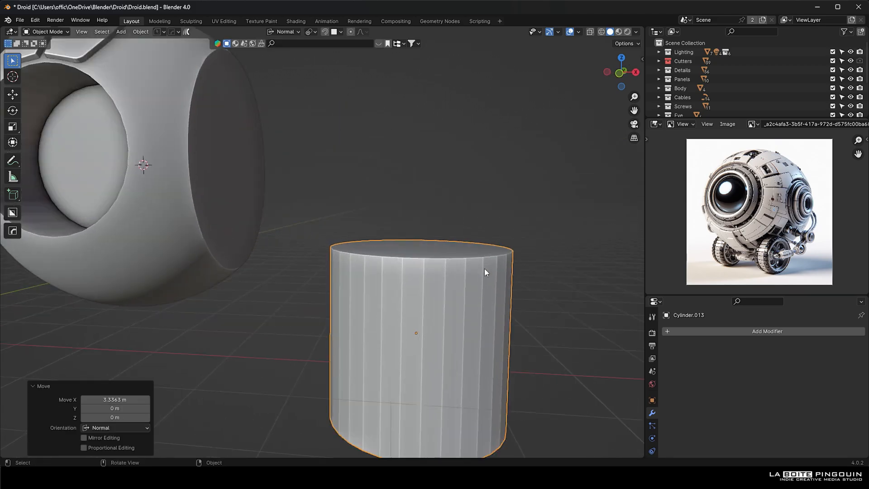
key(Tab)
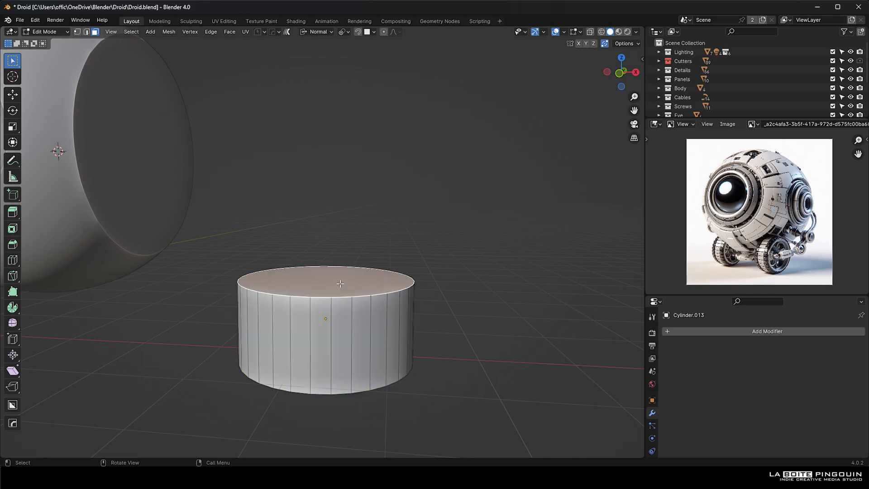
mouse_move(353, 304)
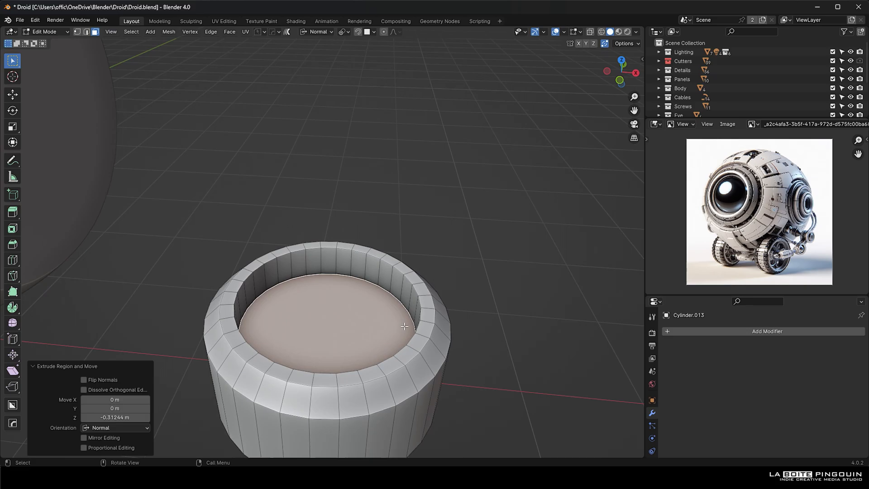
Inset and extrude the cylinder top into a recessed rim with a raised rounded cap and grooved bands.
key(i)
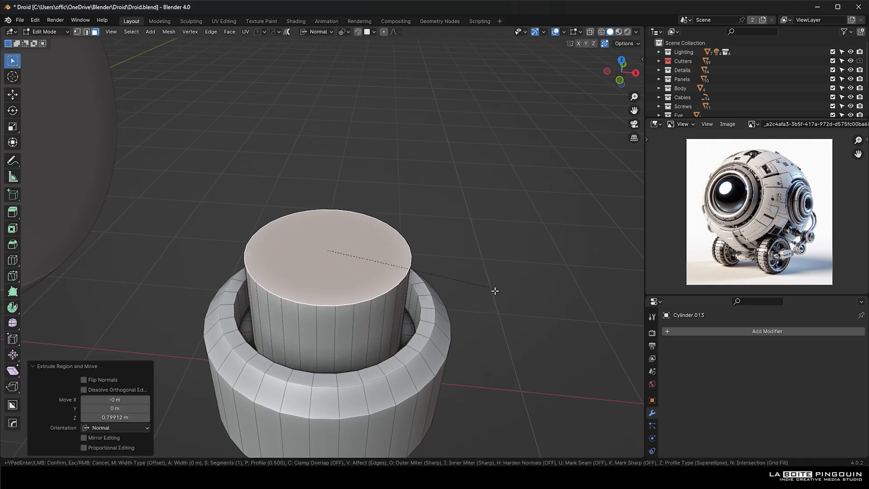
click(347, 263)
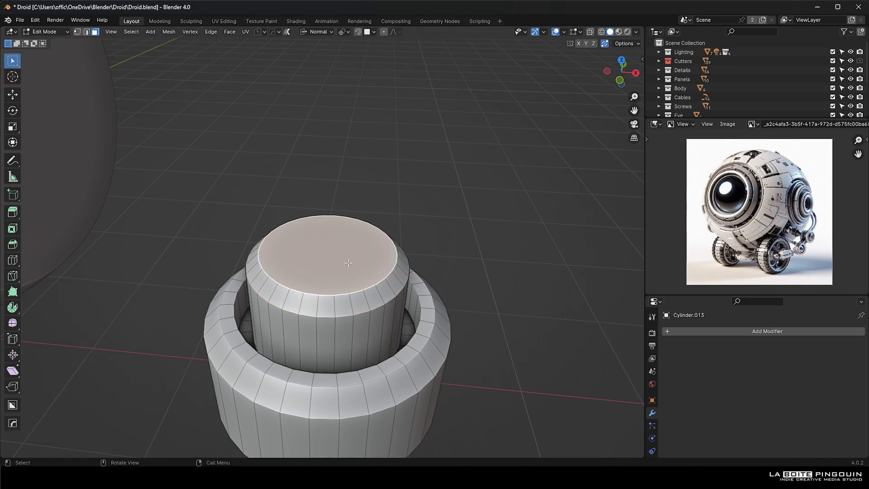
key(i)
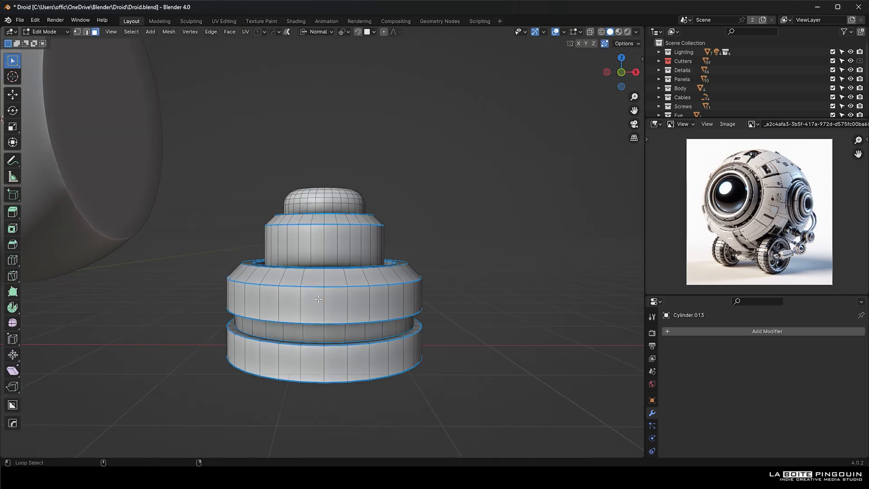
key(i)
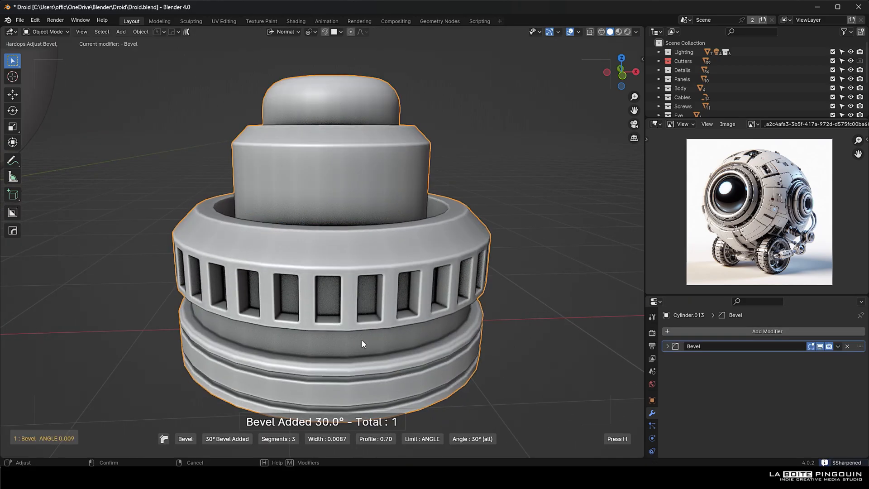
Bevel the vented part, scale it to 0.342 with Affect Only Origins and surface-aligned snapping, and flip it 180°.
right_click(363, 344)
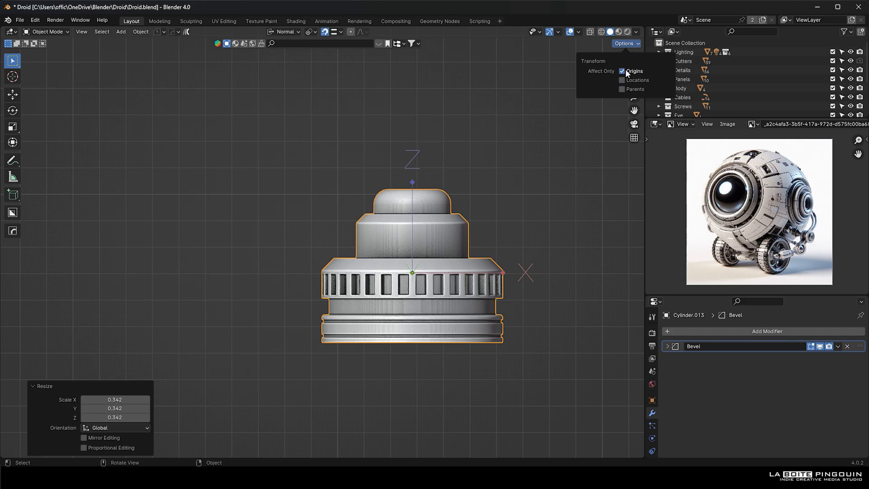
click(334, 31)
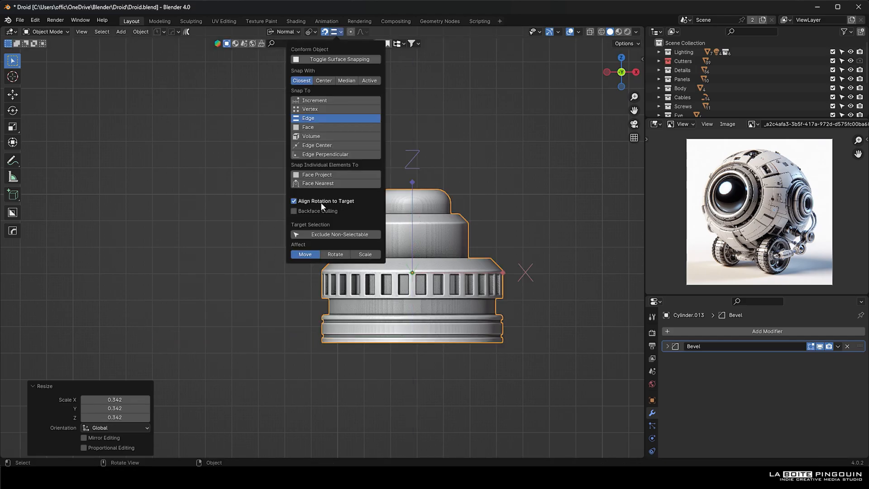
click(623, 43)
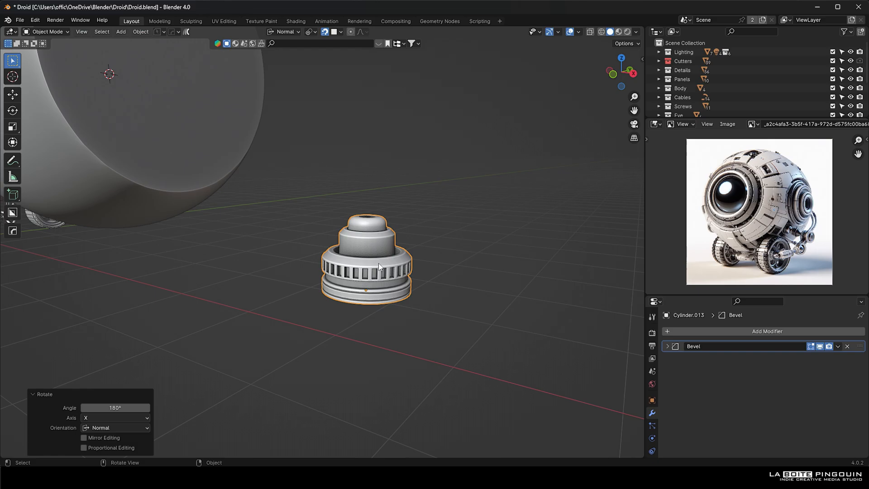
click(341, 32)
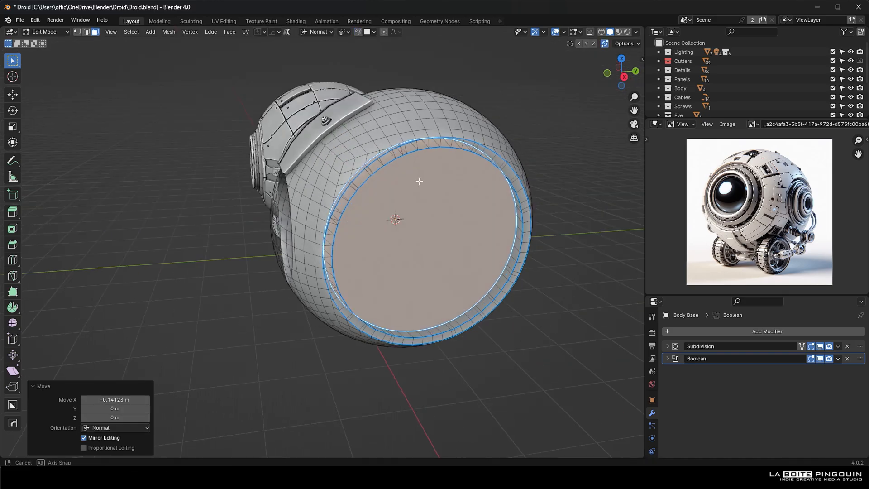
Shift the Body Base's front opening edge loops slightly inward along X.
key(g)
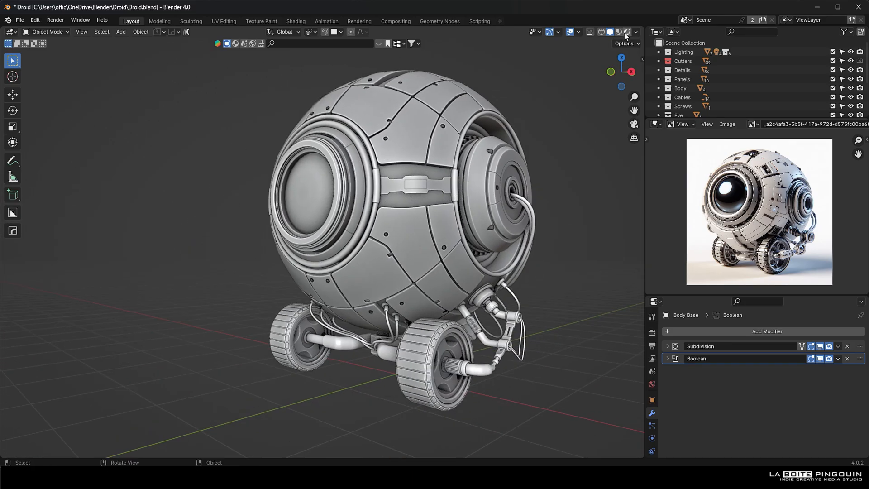
Preview the droid in Rendered shading, then view the Compositing node tree with denoise and color nodes.
click(627, 31)
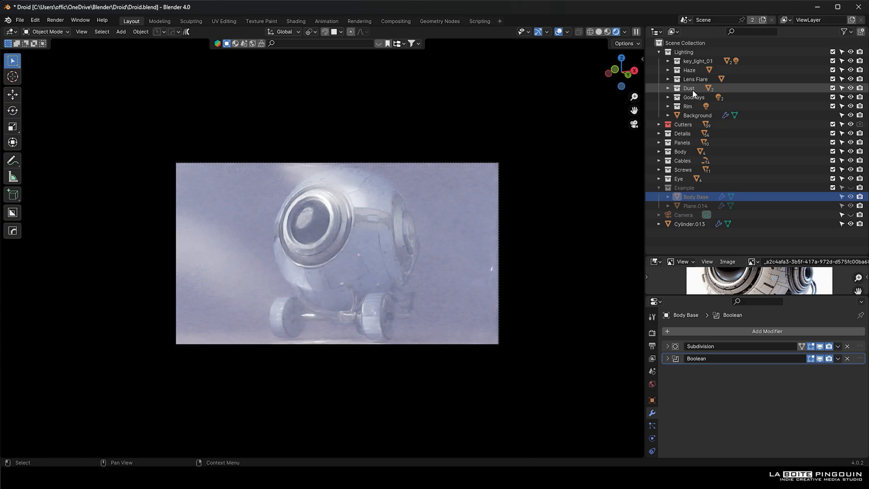
click(396, 20)
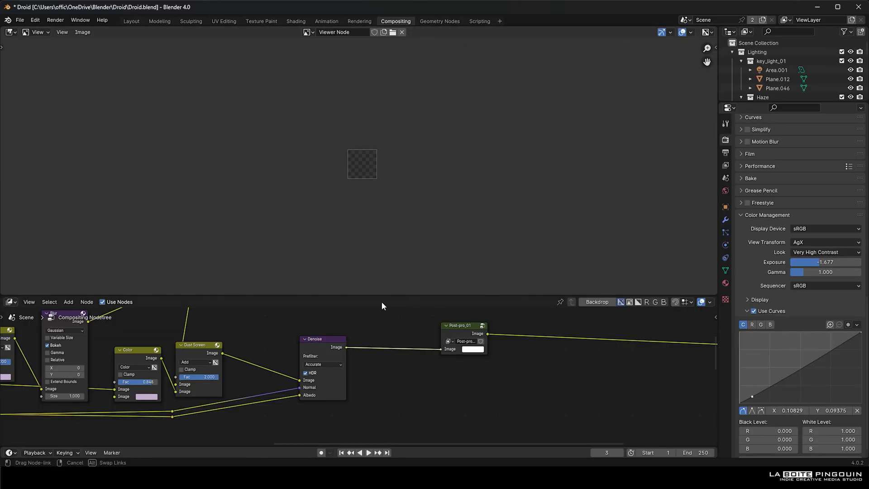